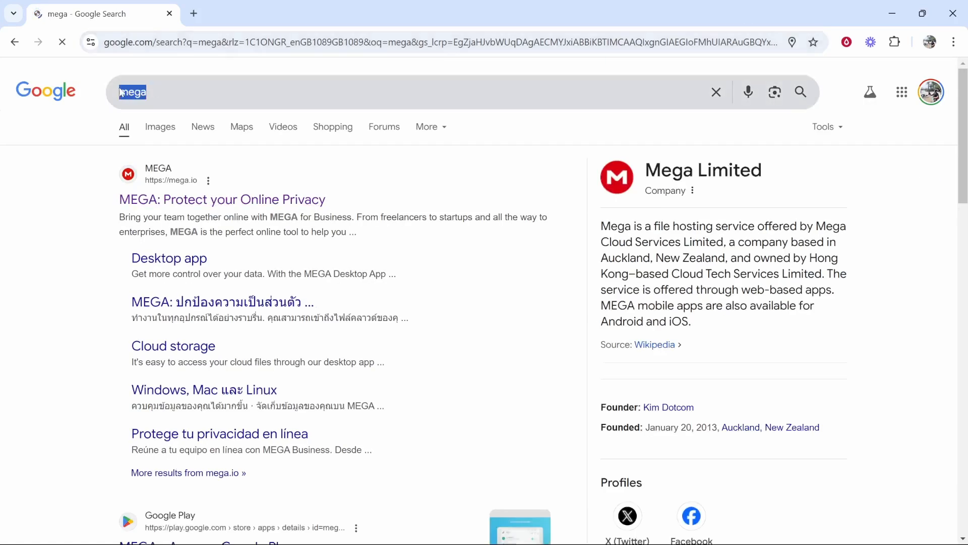
mouse_move(222, 198)
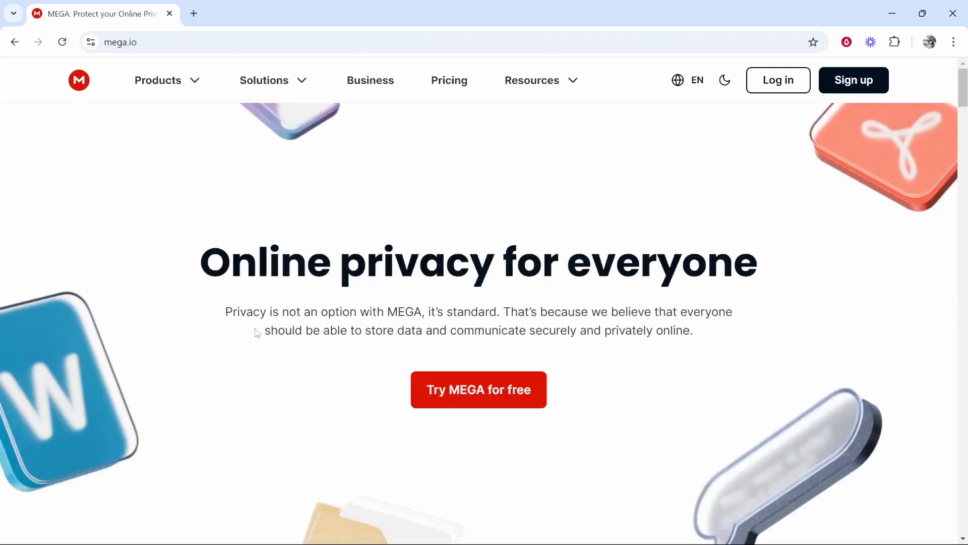
mouse_move(479, 389)
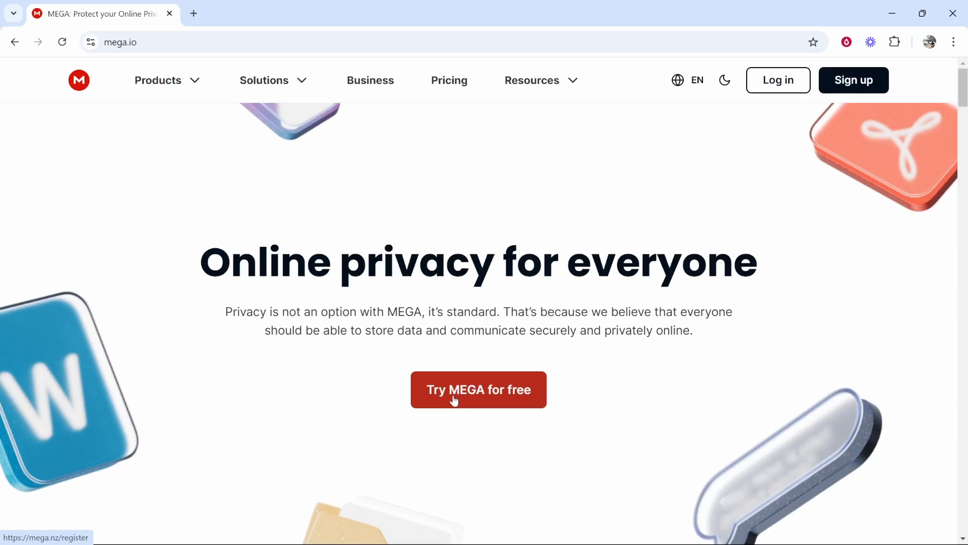
mouse_move(494, 392)
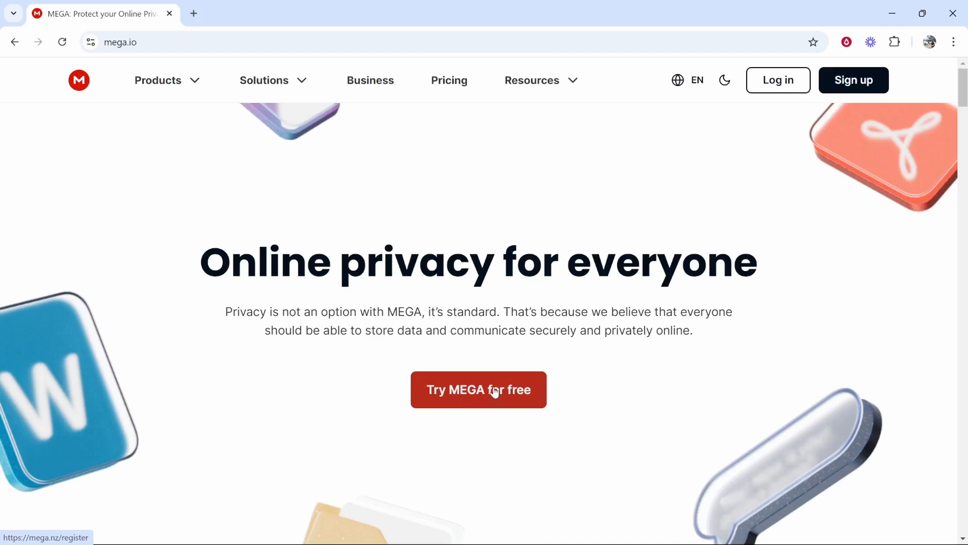
mouse_move(842, 50)
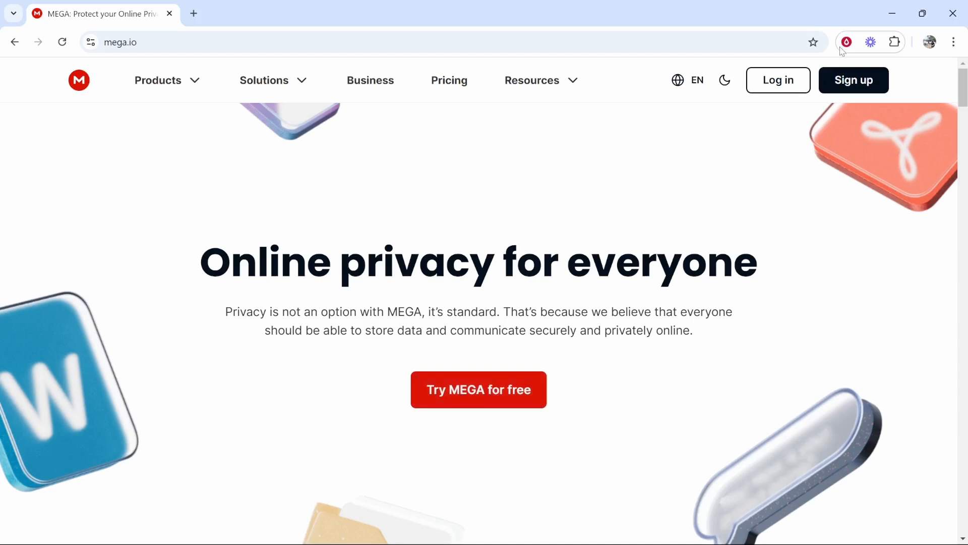
mouse_move(777, 80)
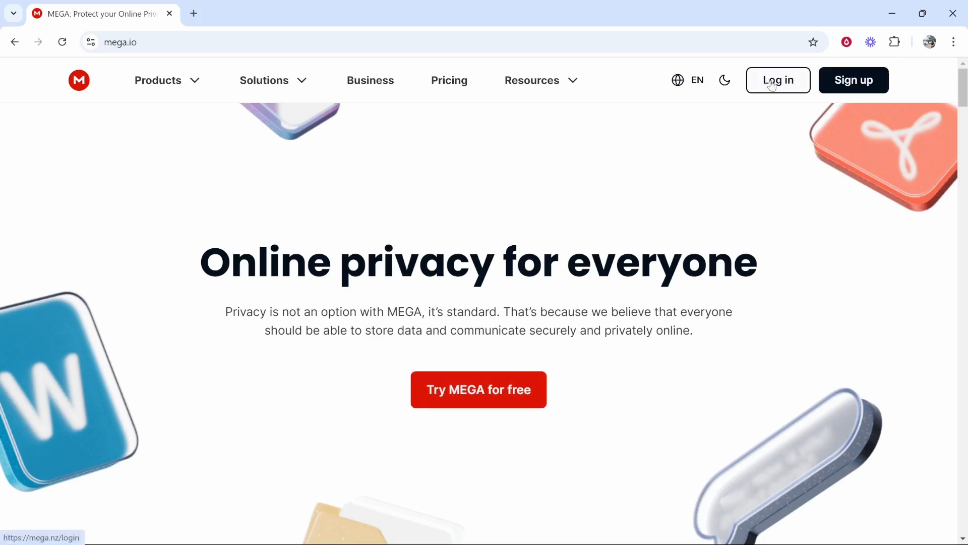
Step: Start logging in to a MEGA account from the mega.io page
left_click(778, 79)
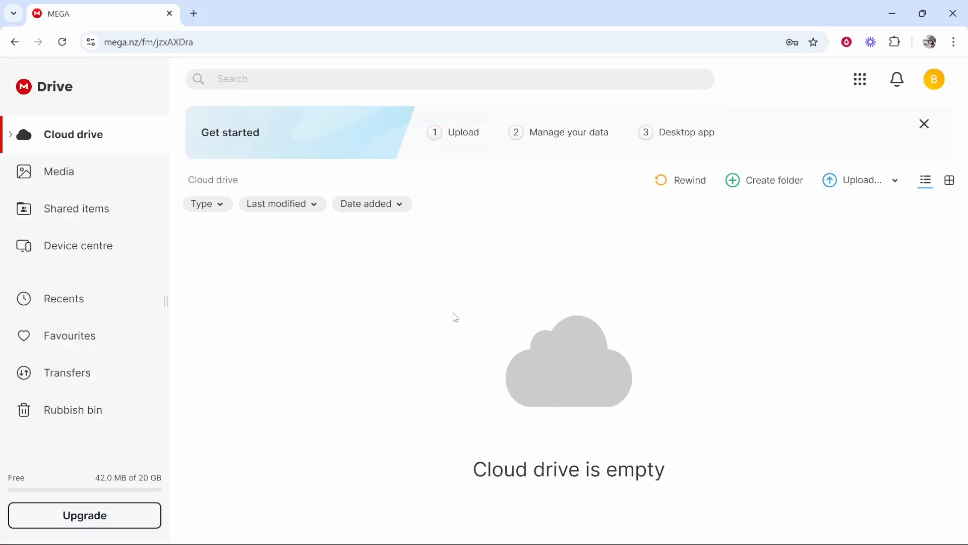
Step: Create a new folder named 'Shared Folder' in the empty Cloud drive
left_click(456, 132)
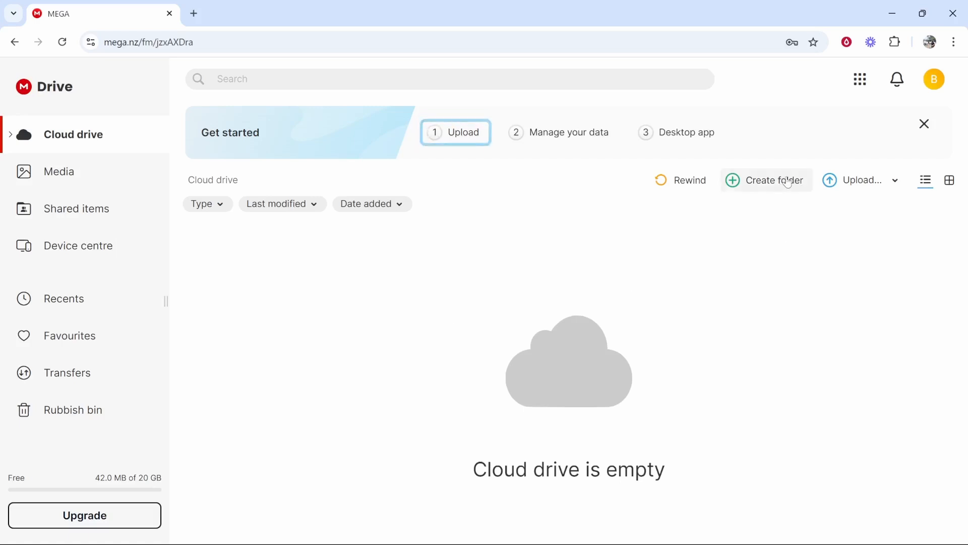
mouse_move(766, 180)
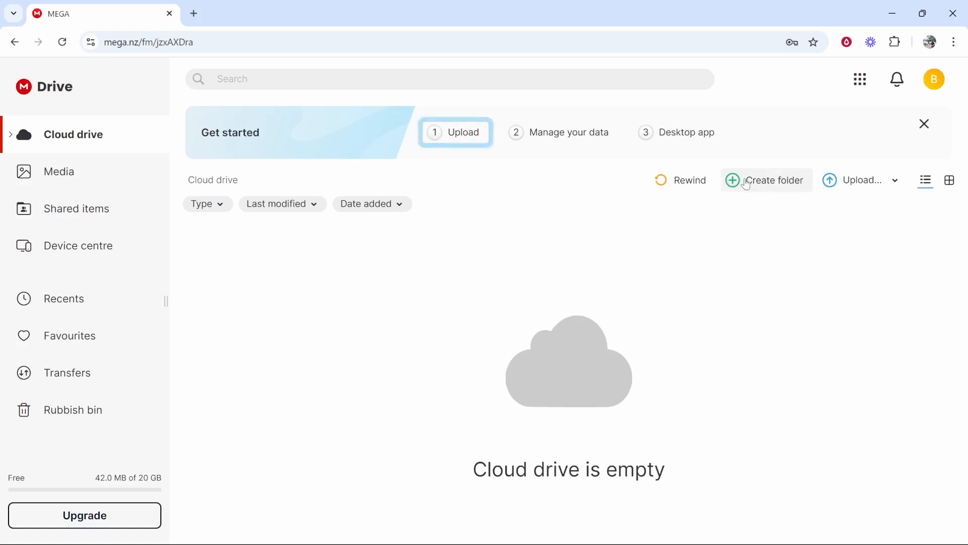
left_click(765, 179)
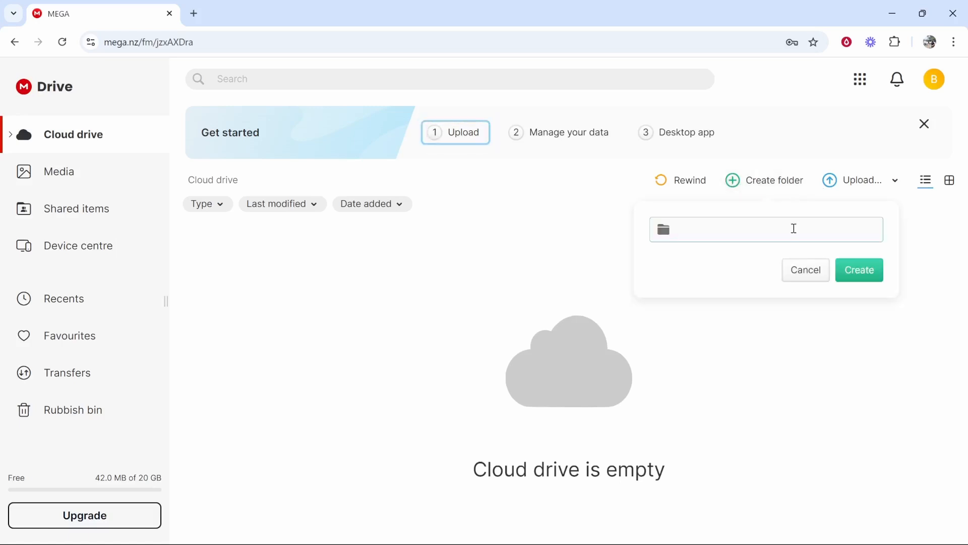
type("Shared Folder")
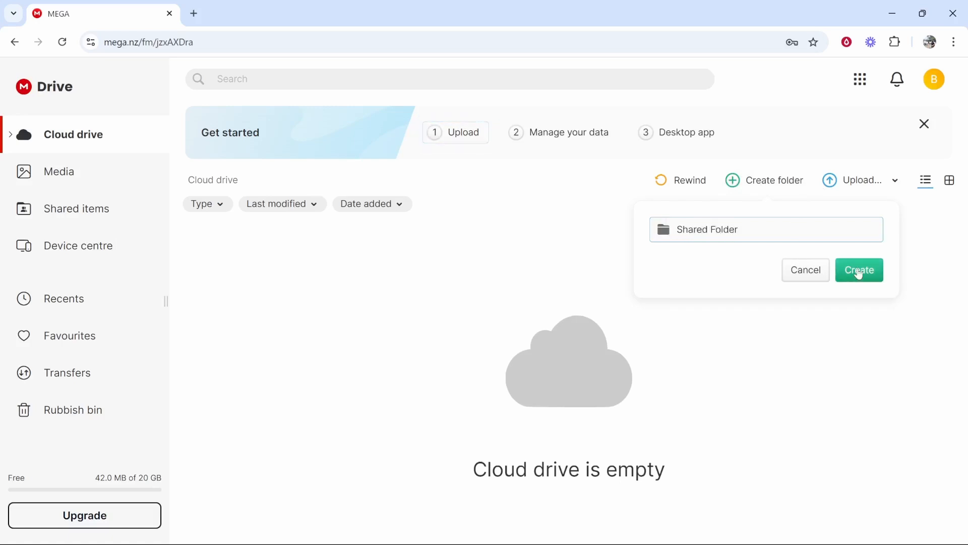
left_click(858, 270)
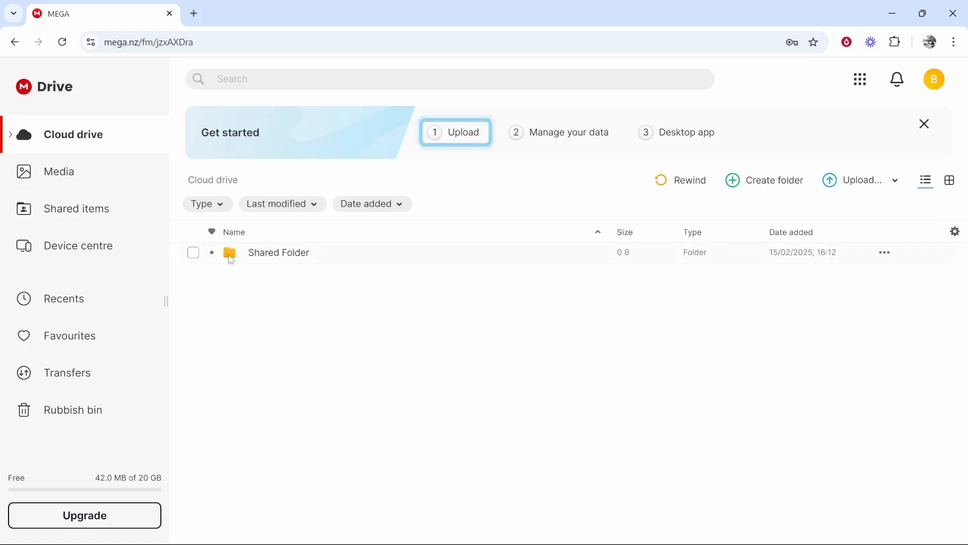
Step: Open Shared Folder, select the seven beach photos, then dismiss the file picker
double_click(278, 252)
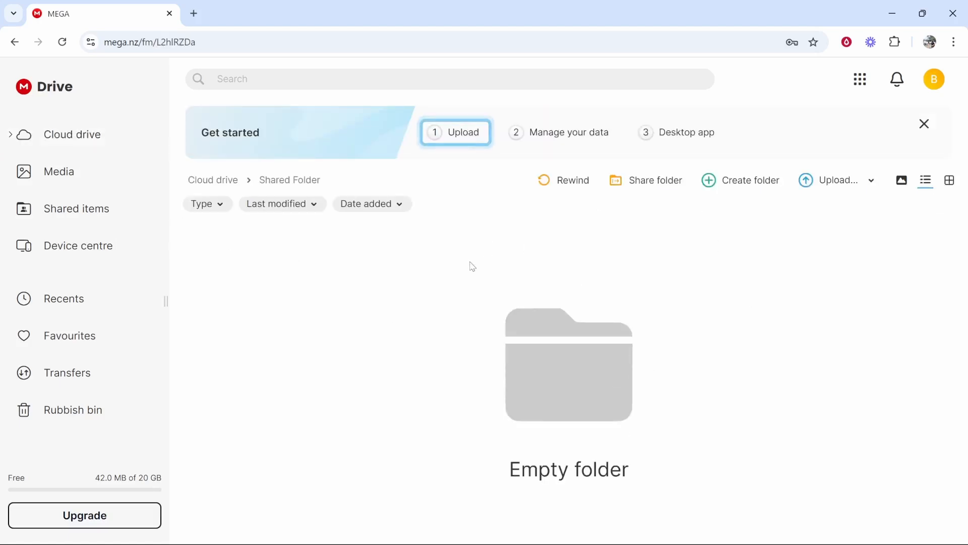
left_click(836, 179)
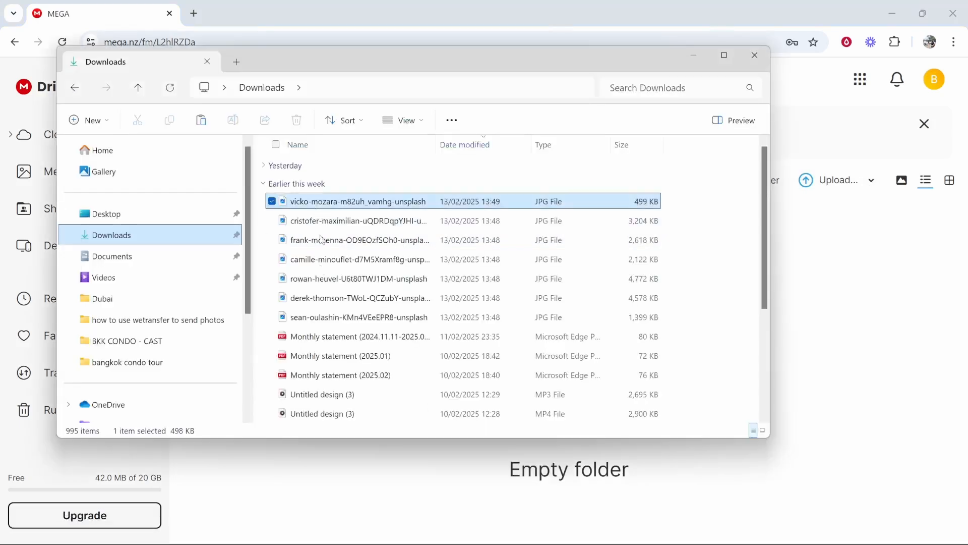
left_click(359, 317)
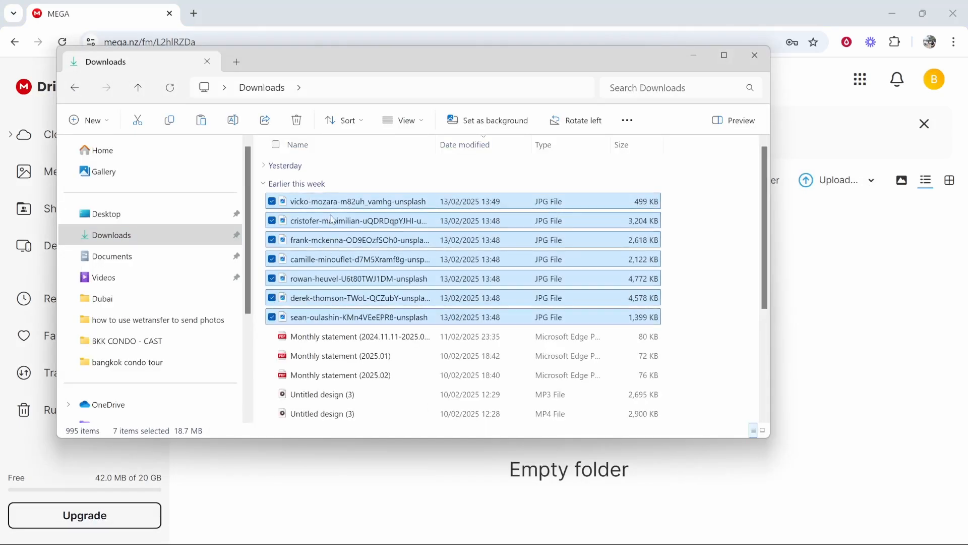
left_click(754, 55)
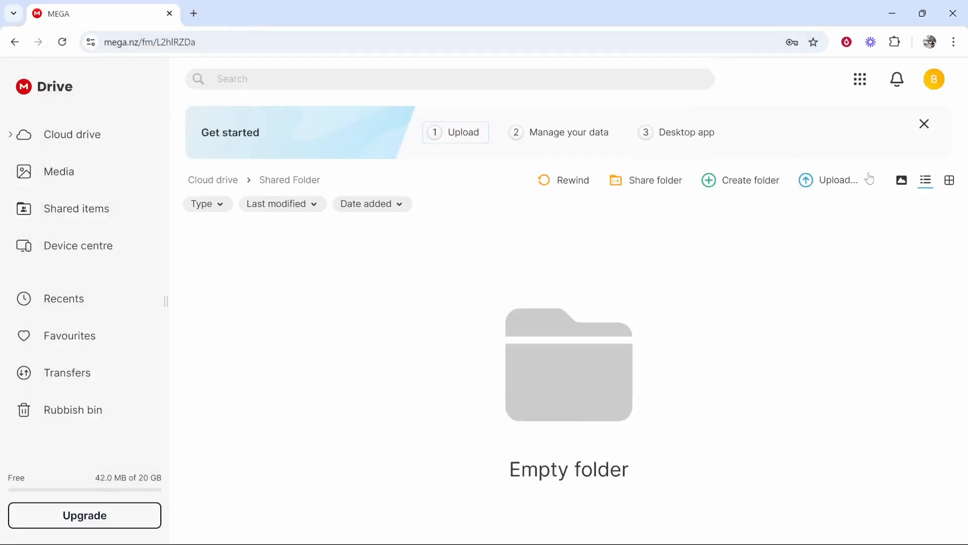
Step: Choose upload individual files, then dismiss the picker, leaving the folder empty
left_click(834, 179)
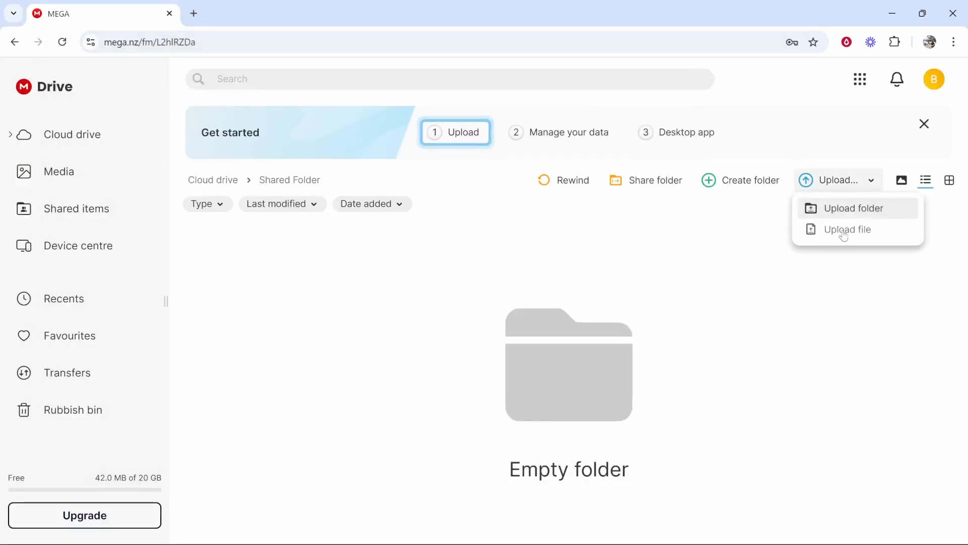
left_click(425, 533)
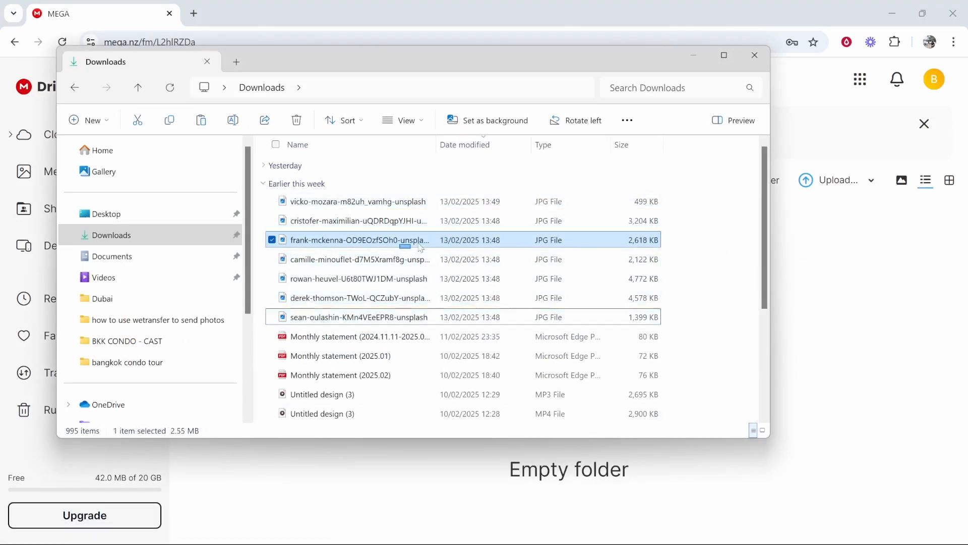
left_click(754, 55)
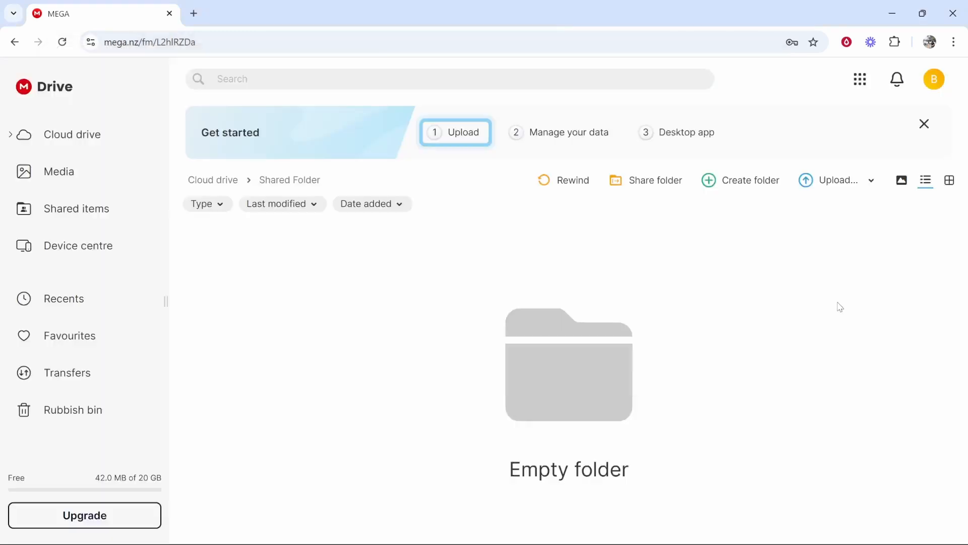
mouse_move(374, 196)
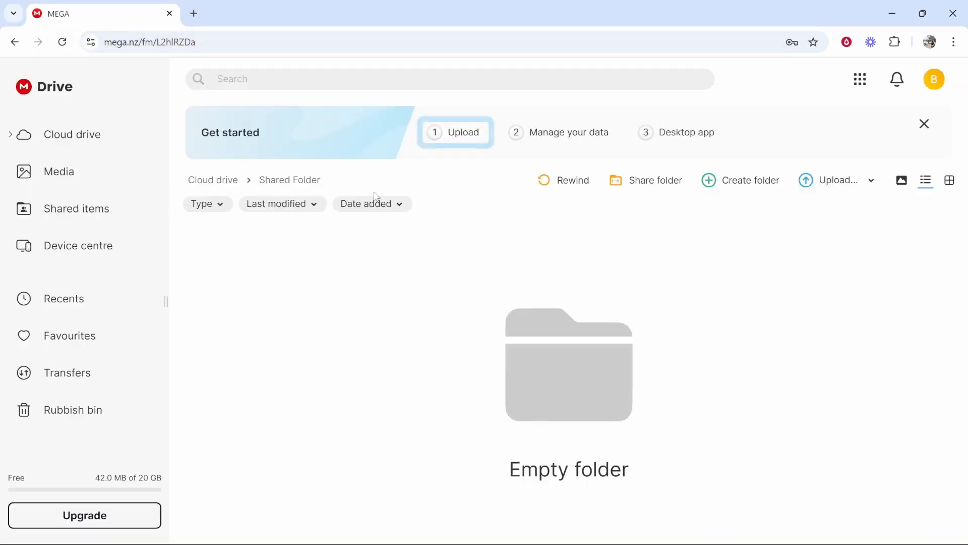
Step: Upload the seven beach photos (18.7 MB) and reopen Shared Folder to view them
left_click(454, 132)
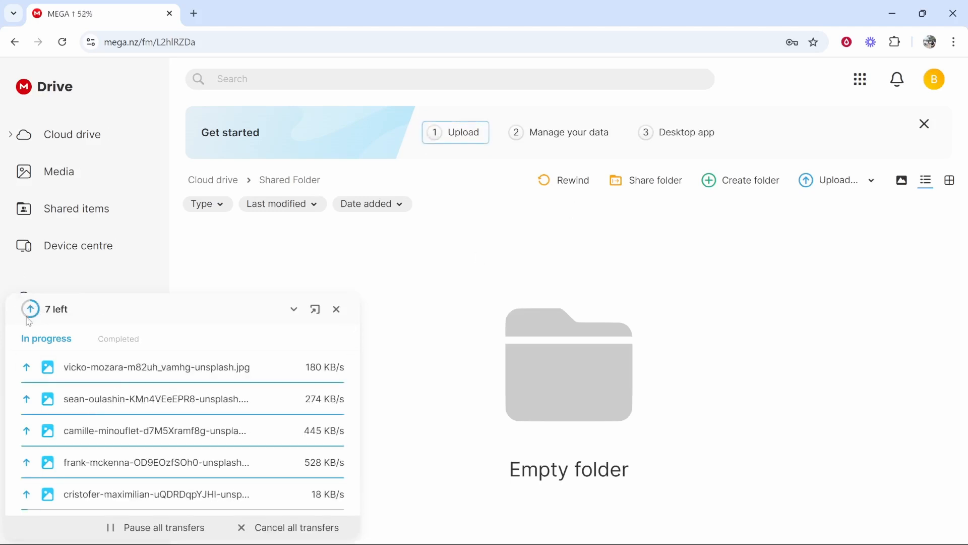
left_click(949, 180)
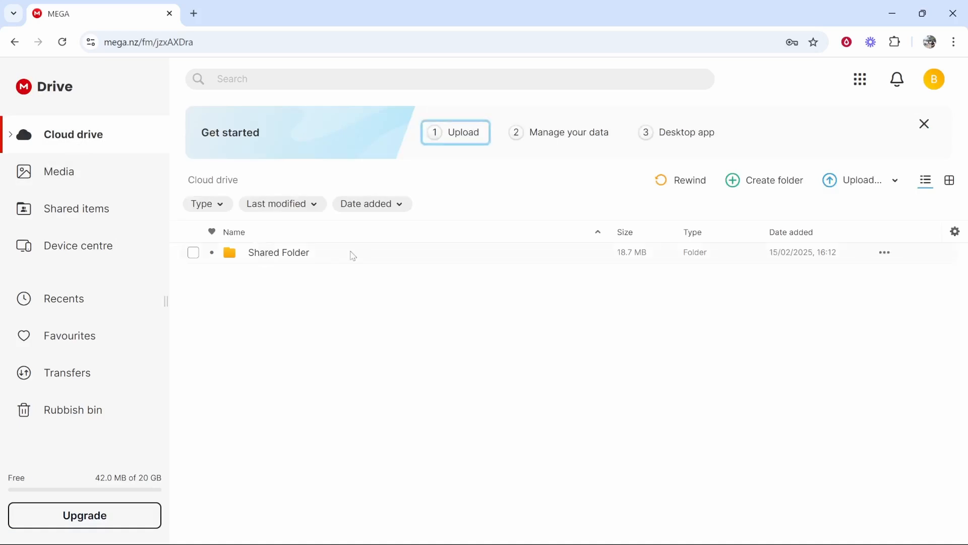
double_click(278, 252)
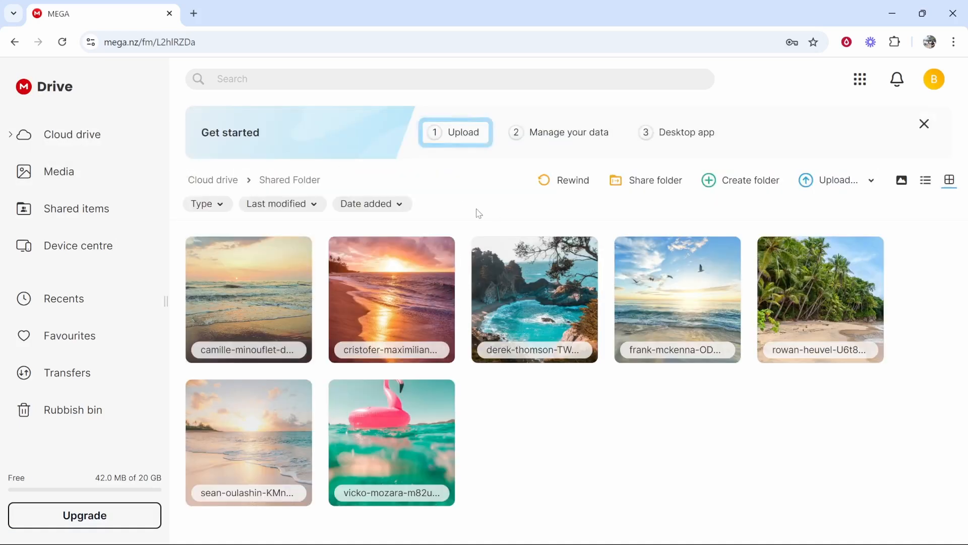
mouse_move(640, 183)
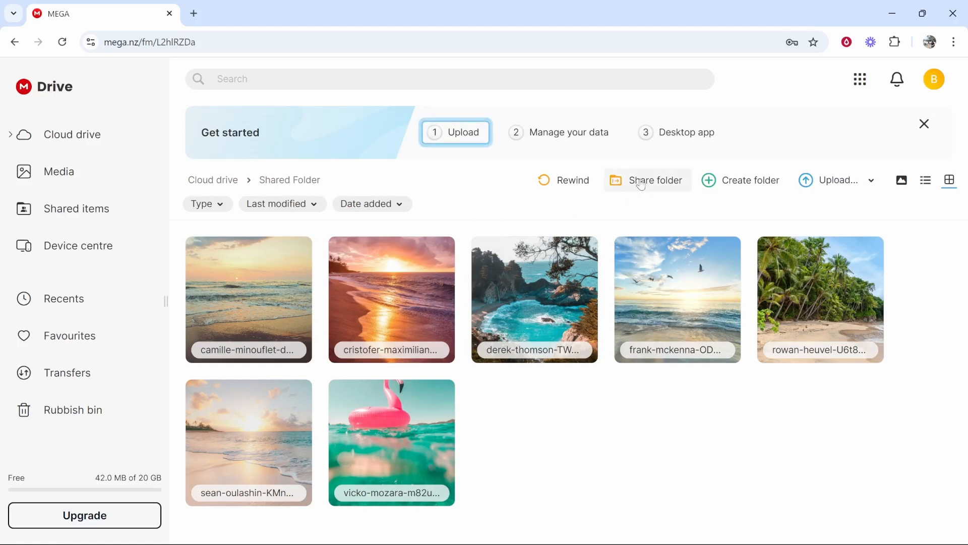
Step: Open Shared Folder's sharing and Add people dialogs, closing them without inviting anyone
left_click(647, 179)
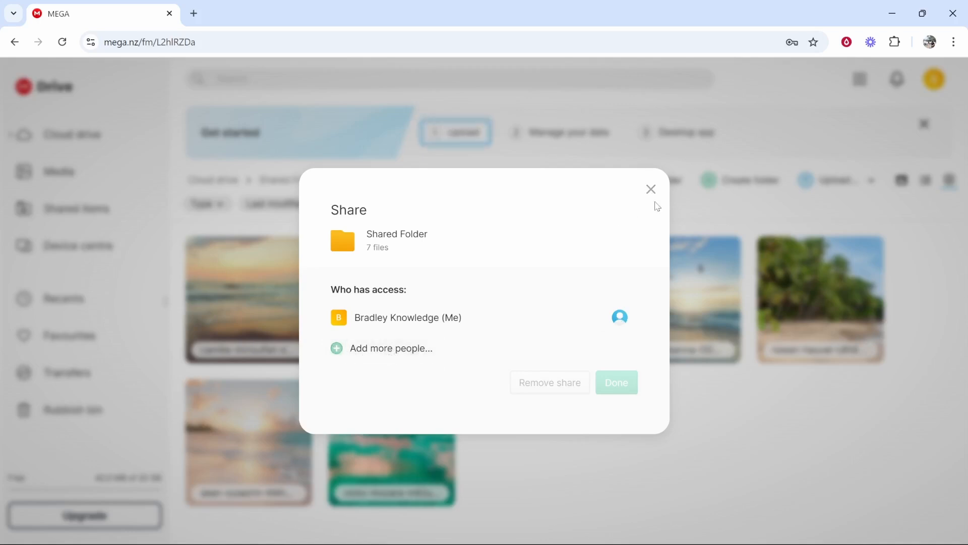
left_click(391, 347)
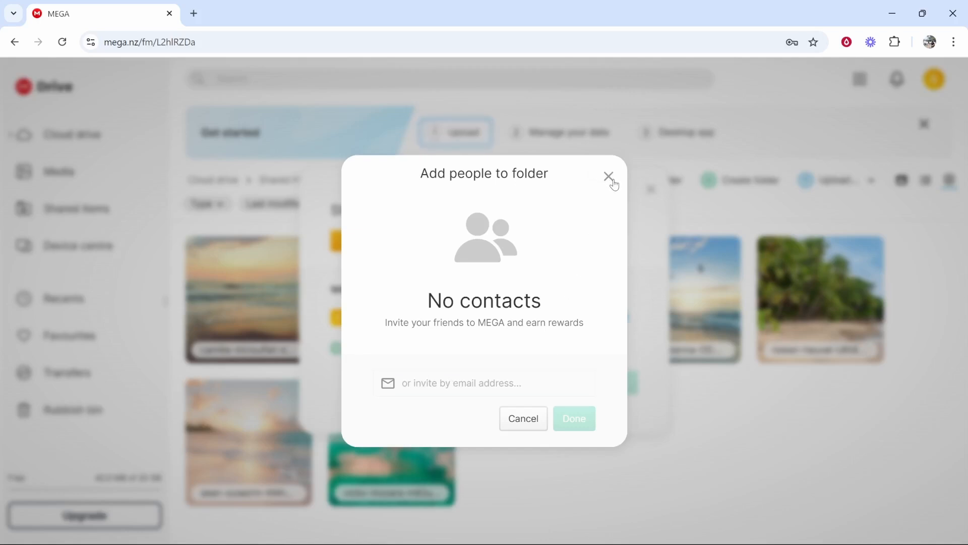
left_click(608, 177)
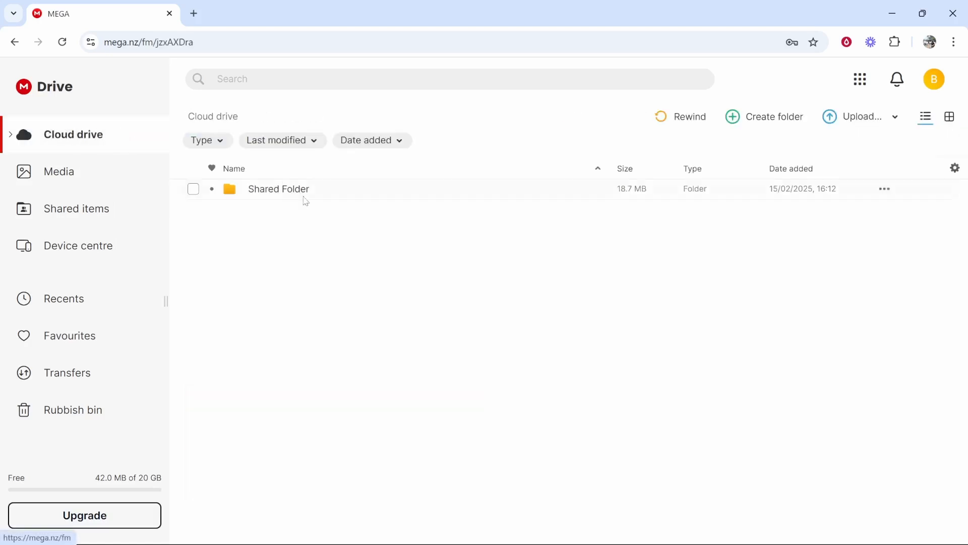
Step: Create a view-and-download public link for Shared Folder's 7 files and copy it
right_click(278, 188)
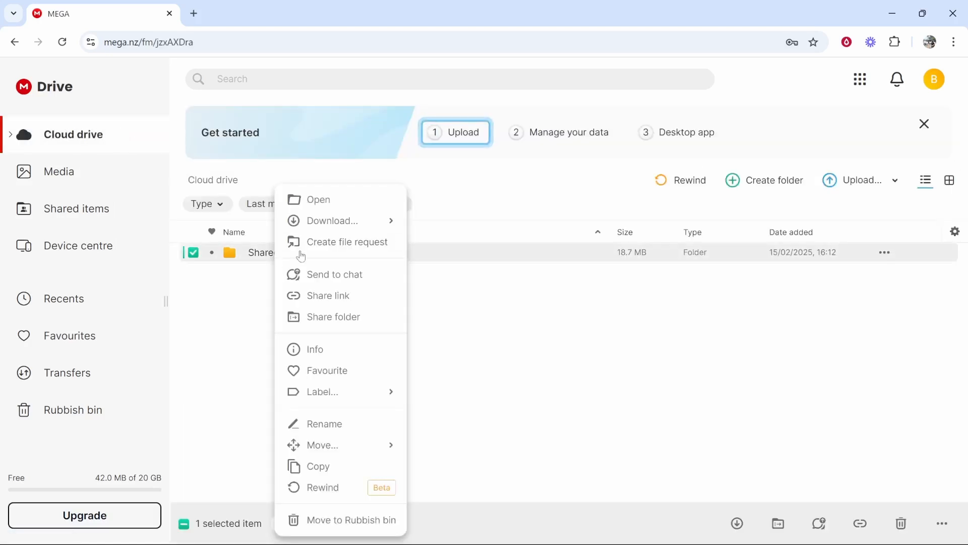
mouse_move(328, 295)
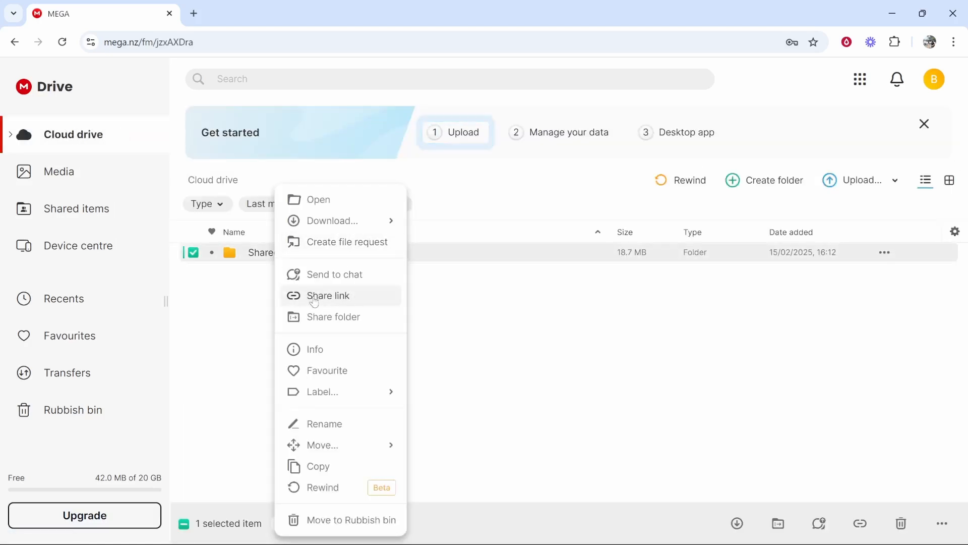
left_click(328, 295)
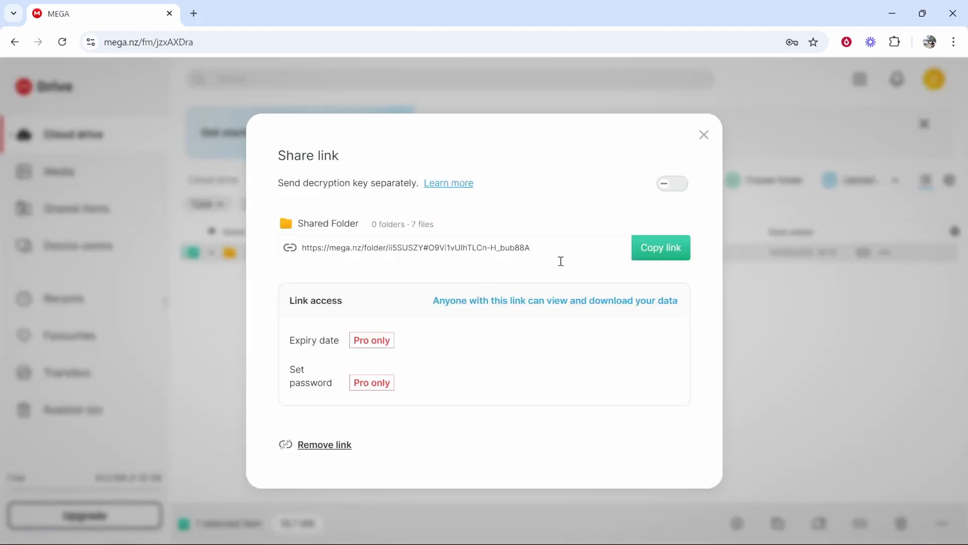
mouse_move(570, 310)
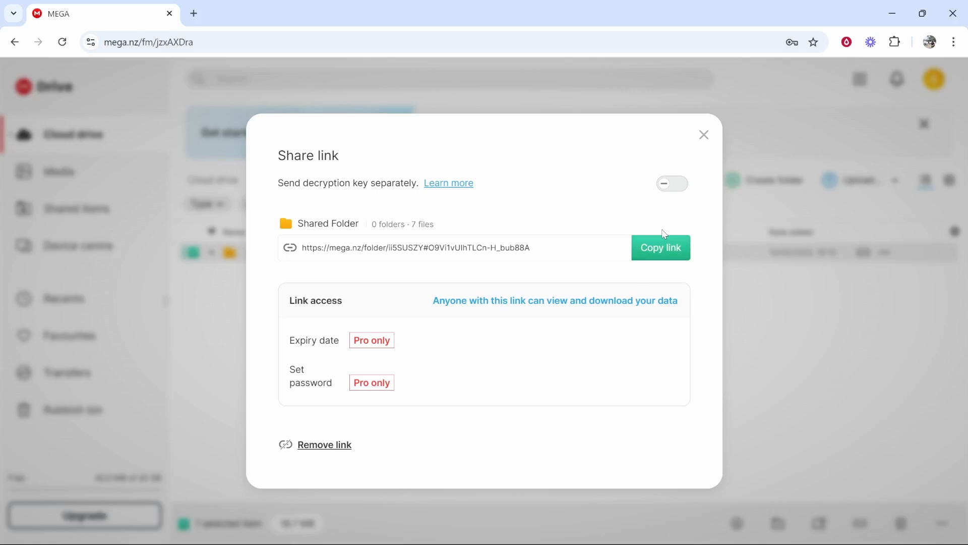
left_click(953, 42)
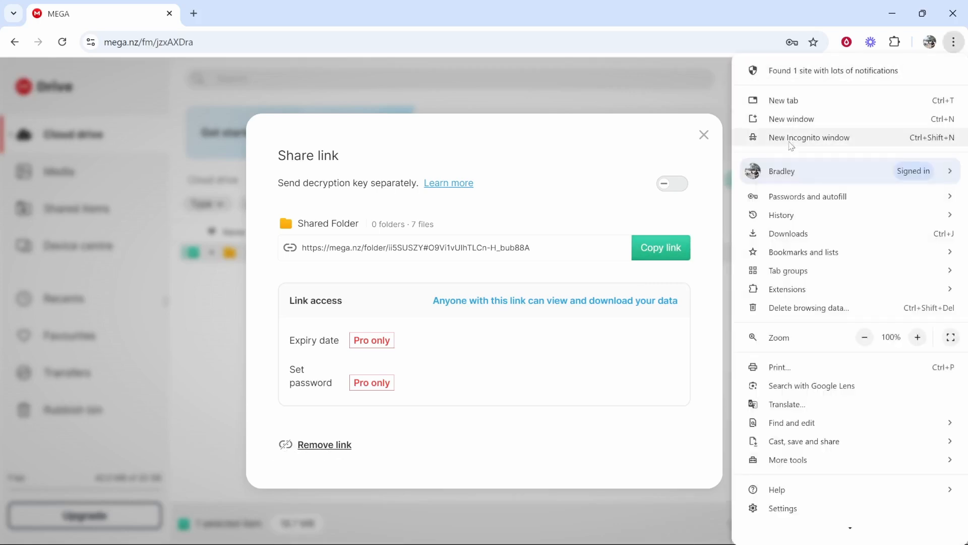
Step: Open the copied Shared Folder link in a new incognito window
left_click(809, 137)
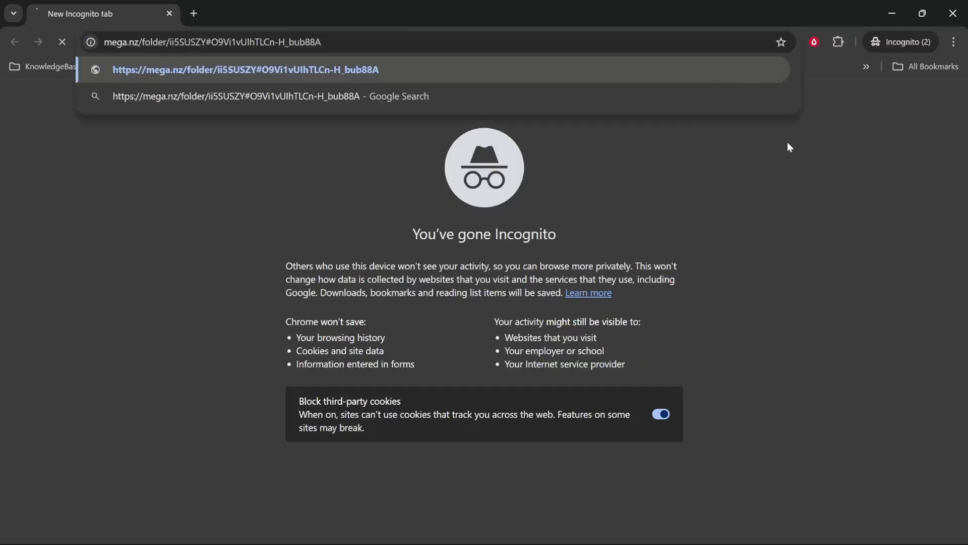
key("Enter")
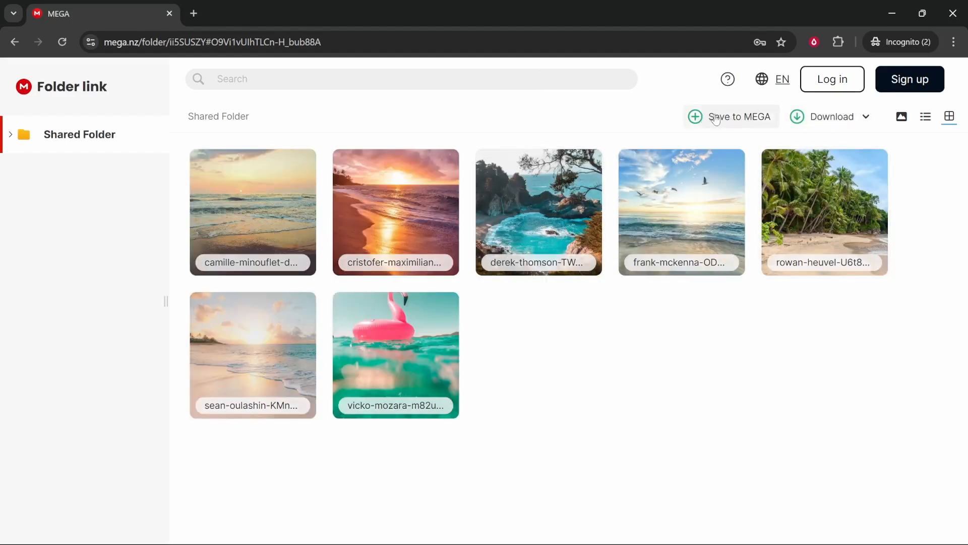
mouse_move(747, 97)
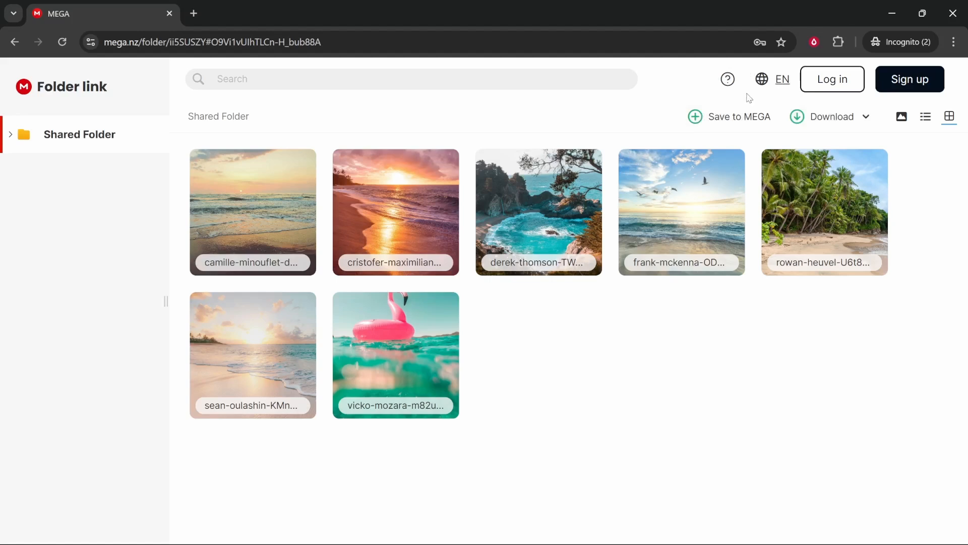